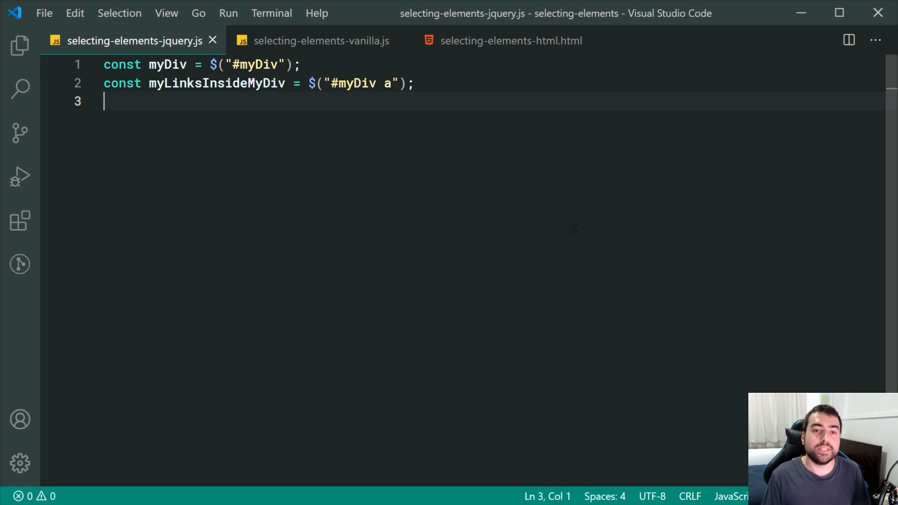
mouse_move(304, 121)
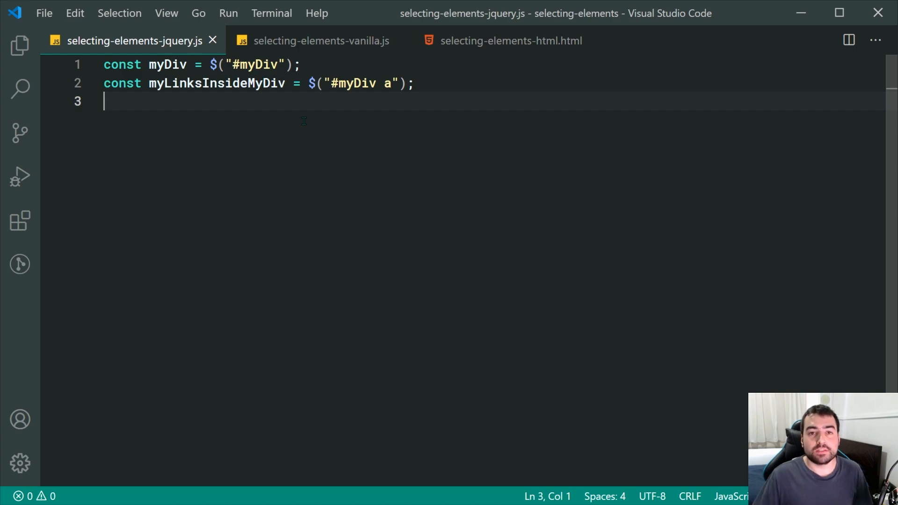
Step: Review the page markup with the myDiv div and its links, then return to the jQuery code
click(510, 40)
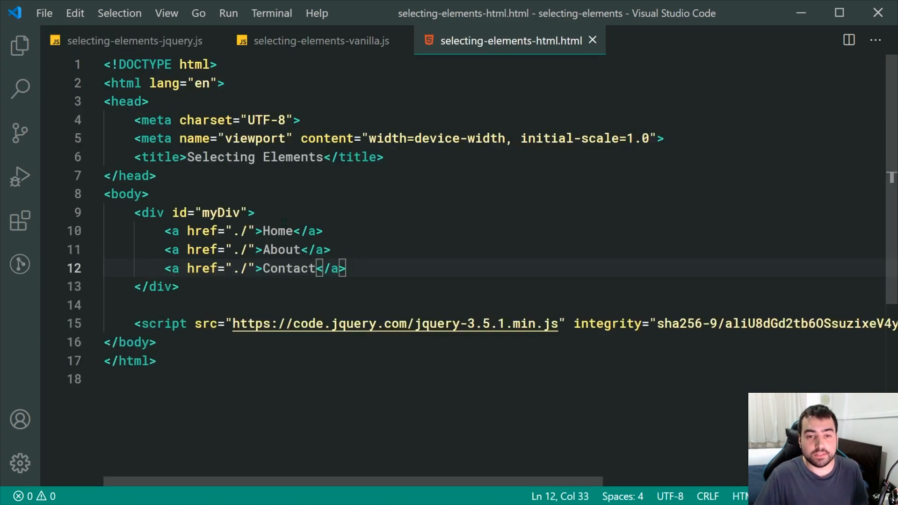
click(253, 212)
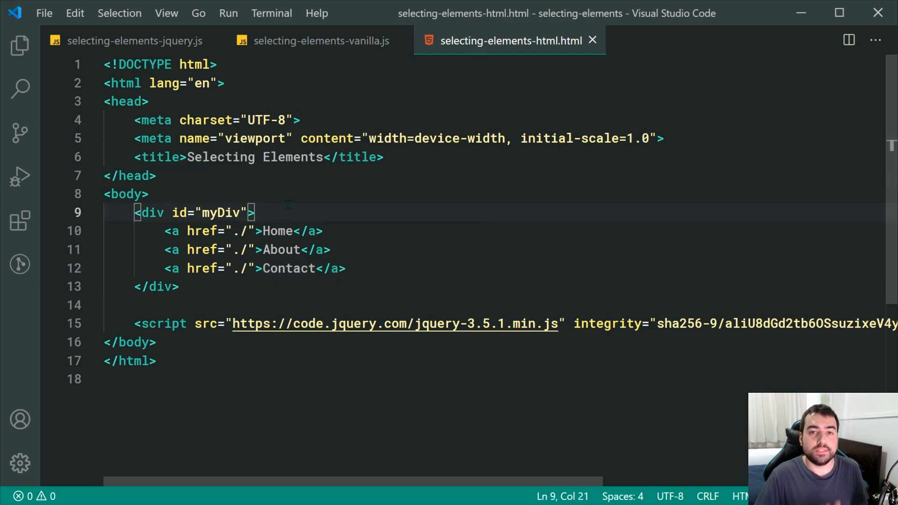
click(318, 268)
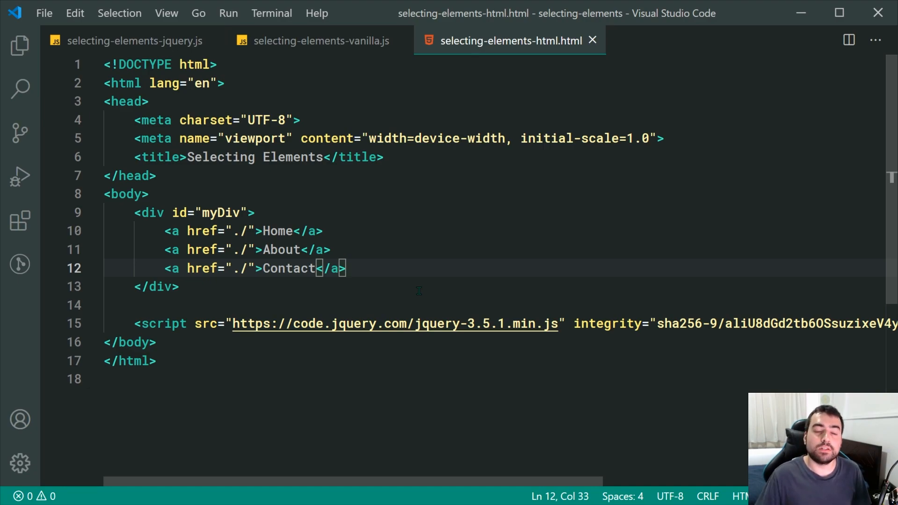
click(134, 40)
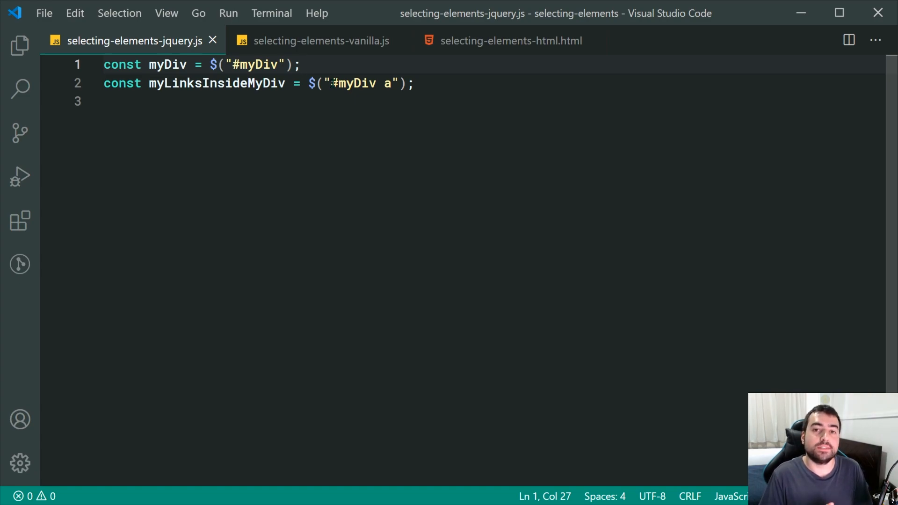
click(415, 83)
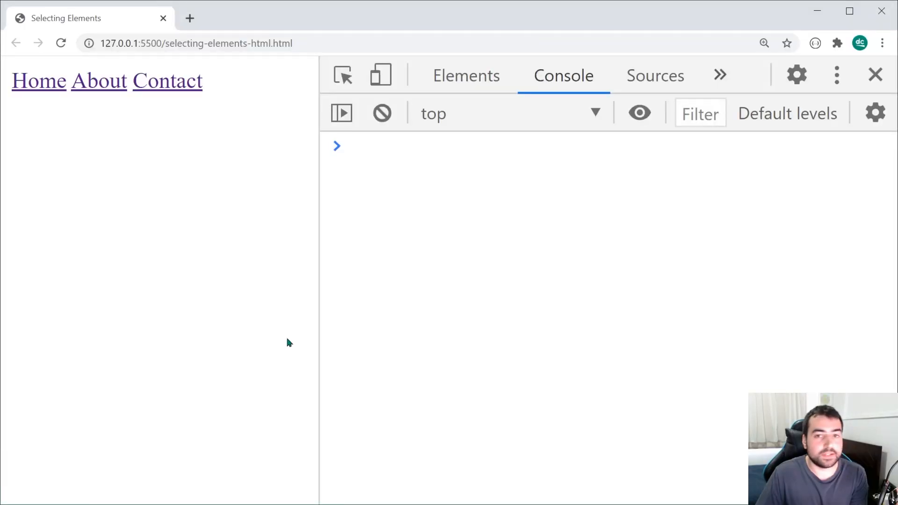
mouse_move(459, 224)
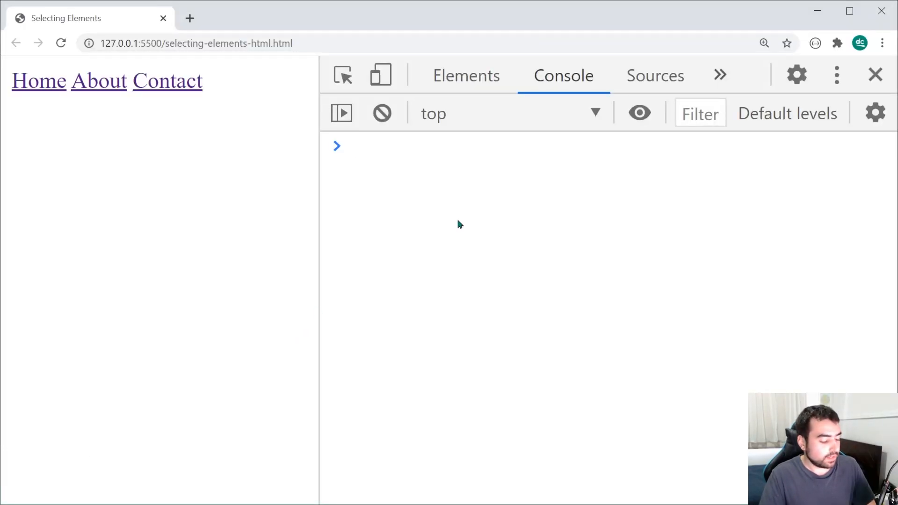
Step: Run $("#myDiv"); in the console and expand the returned jQuery object holding div#myDiv with length 1
text($("#)
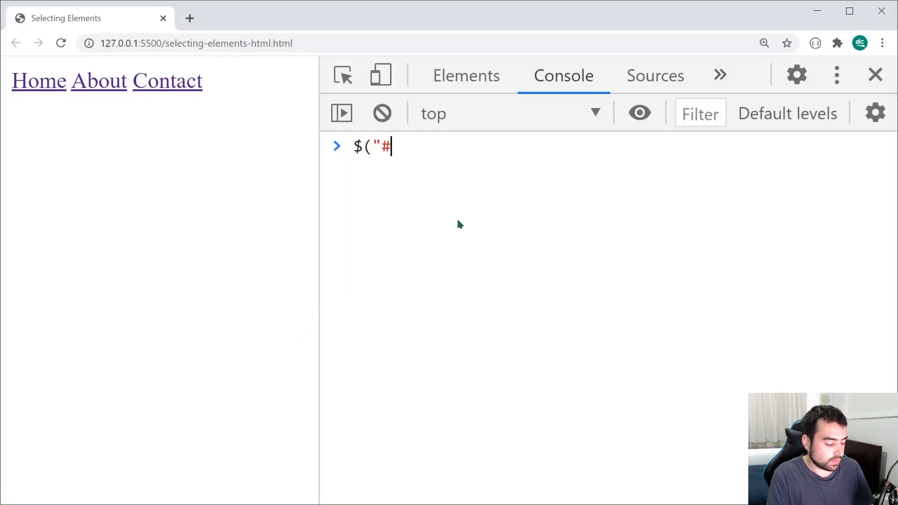
text(myDiv");)
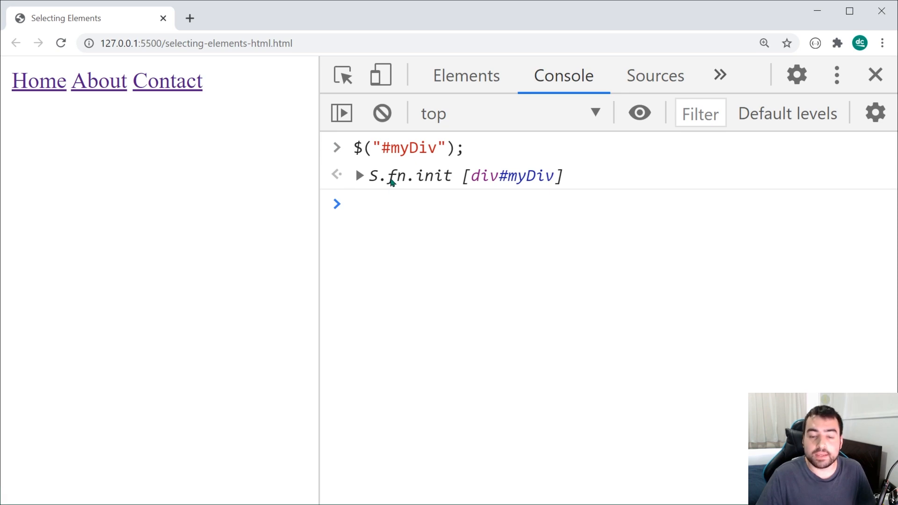
click(360, 175)
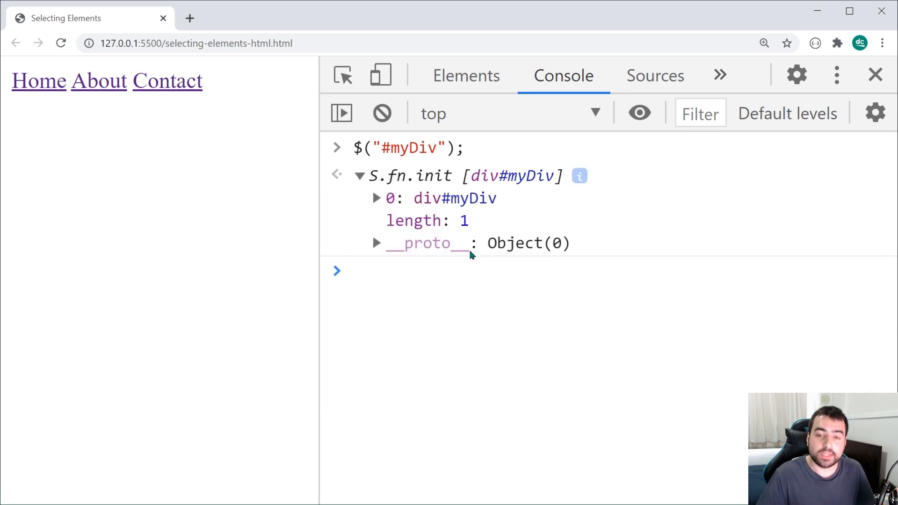
mouse_move(386, 208)
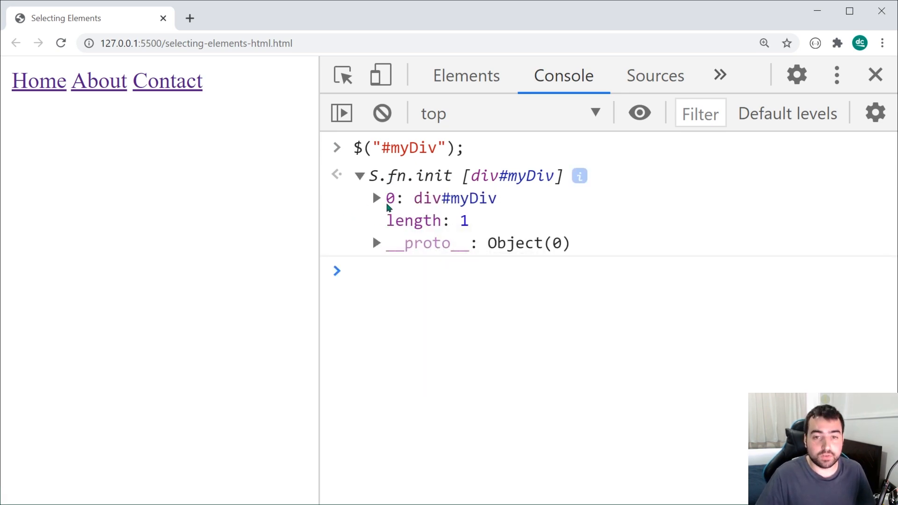
mouse_move(454, 199)
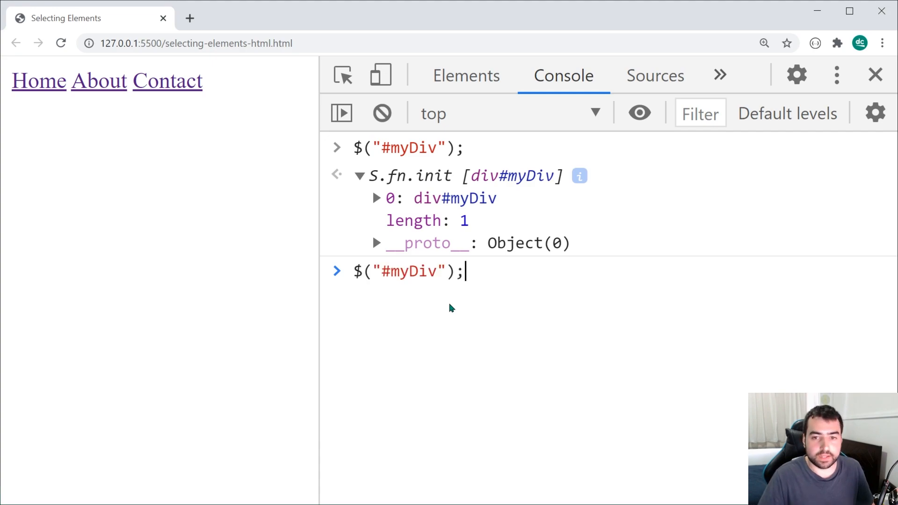
text(.addClass)
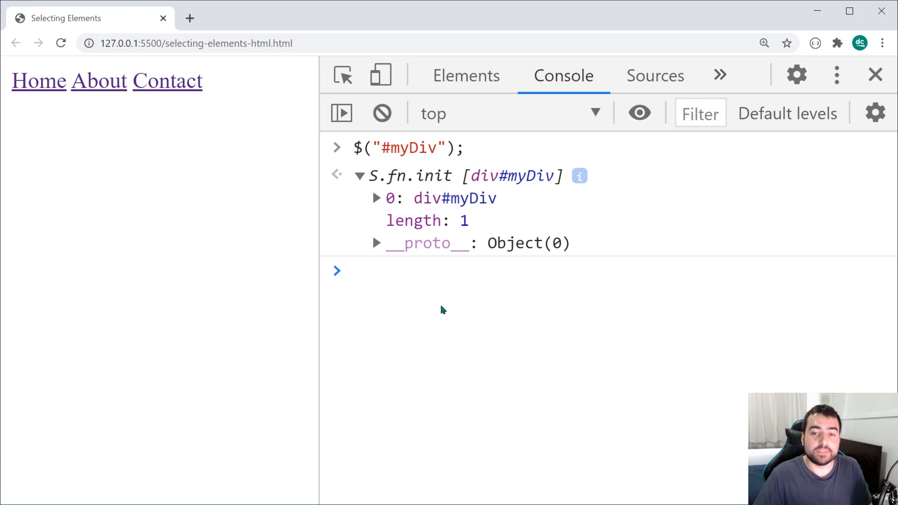
Step: Expand the object's __proto__ to browse the jQuery methods, then collapse it again
click(377, 243)
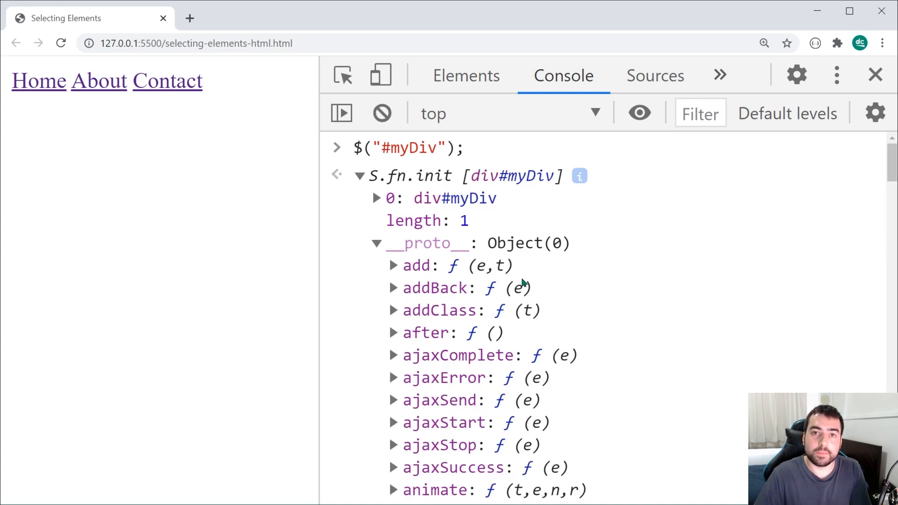
scroll(down, 3)
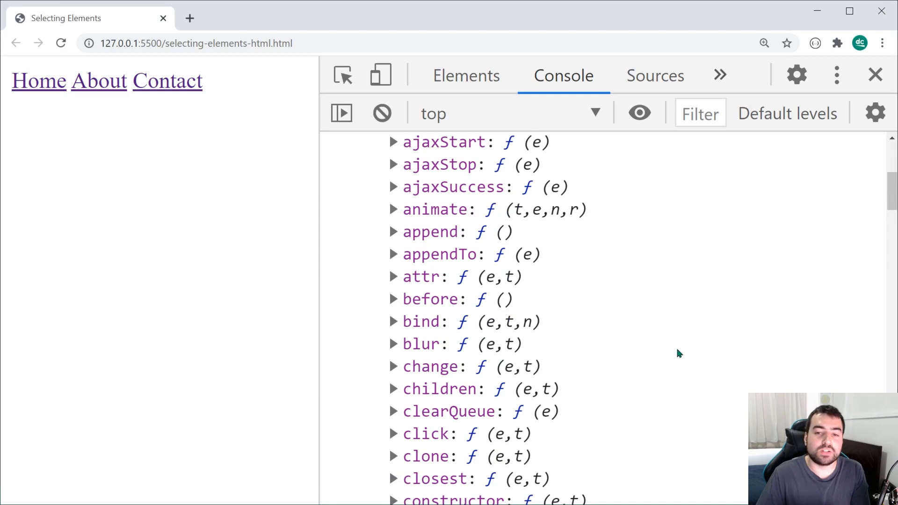
scroll(up, 3)
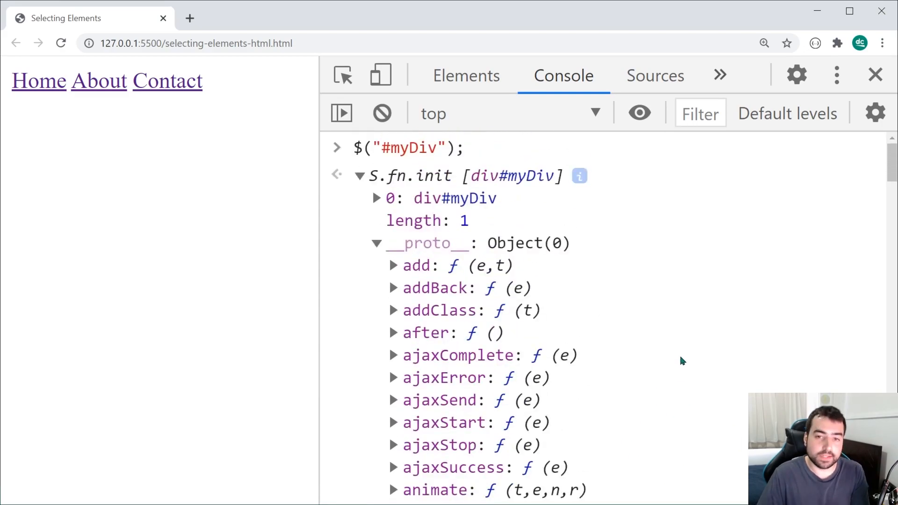
click(377, 243)
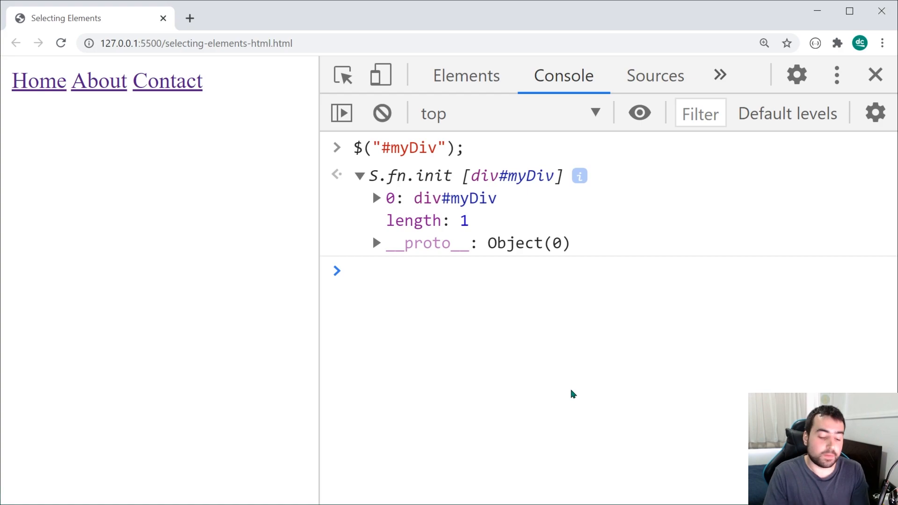
Step: Enter const links = document.querySelectorAll("#myDiv a"); and clear the console output
click(356, 270)
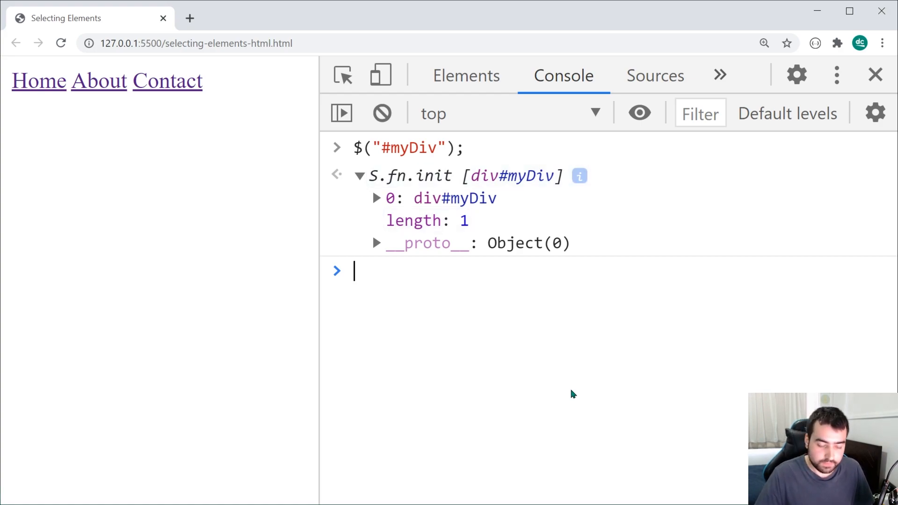
text(const links = document.querySelectorAll("#myDiv a");)
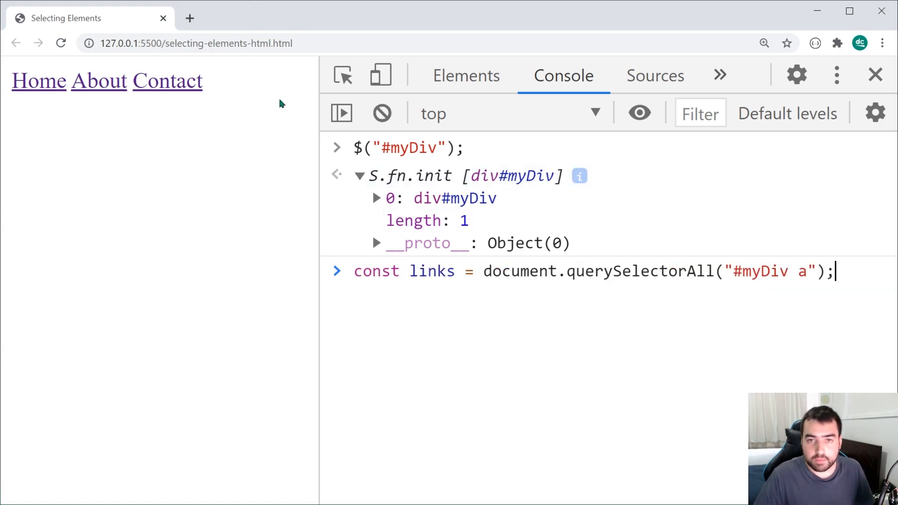
click(381, 113)
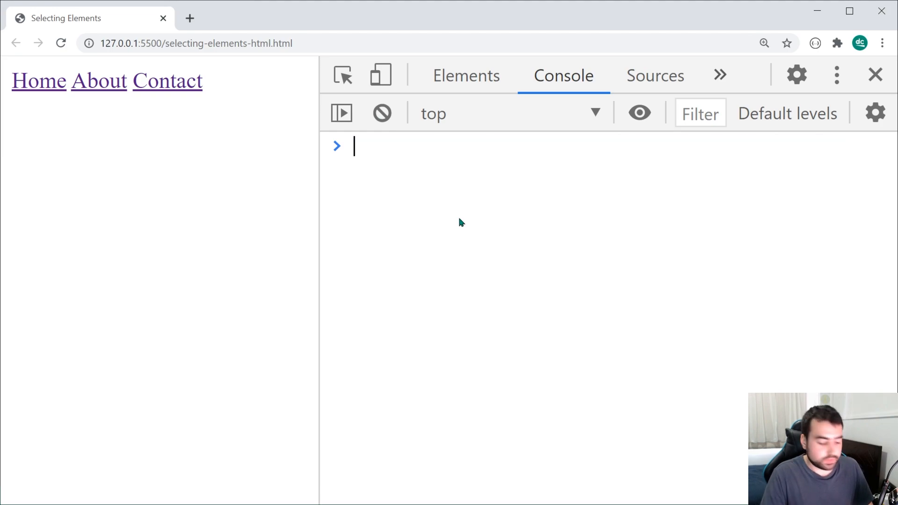
Step: Run $("#myDiv a"); and expand the result listing three link elements with length 3
text($("#my)
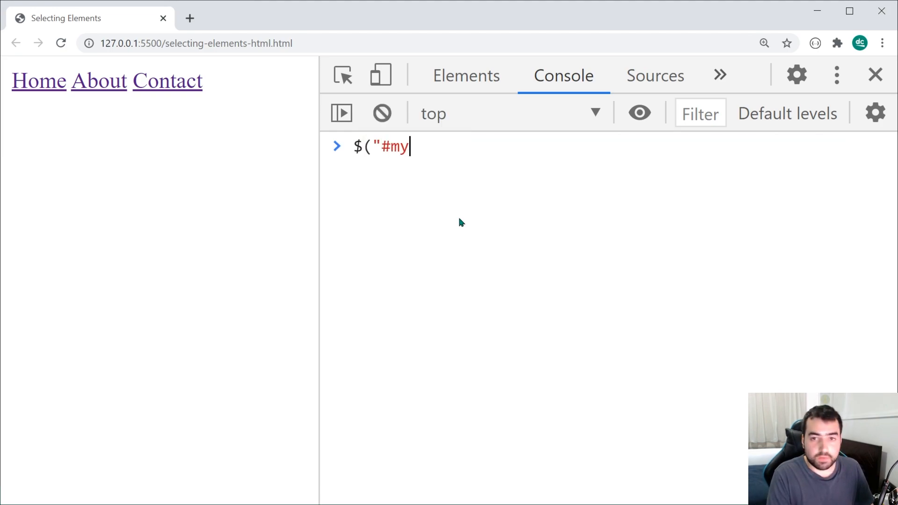
text(Div a");)
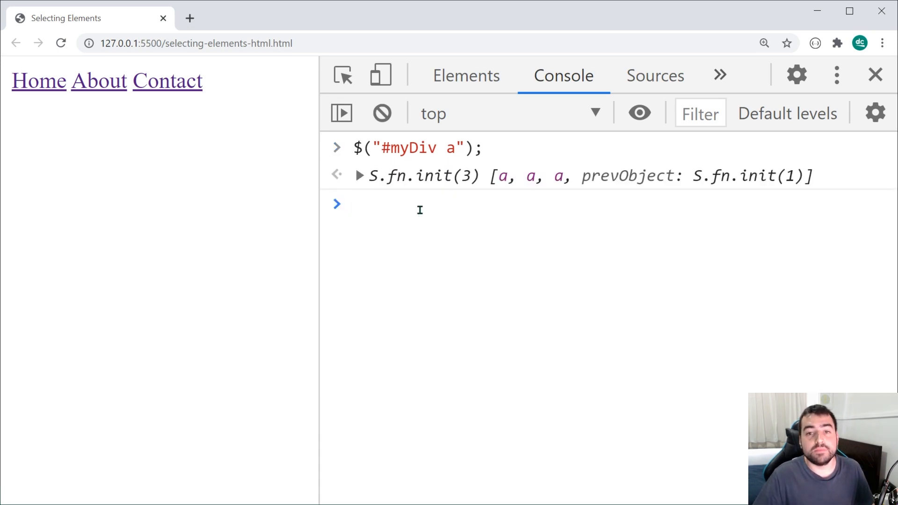
click(359, 175)
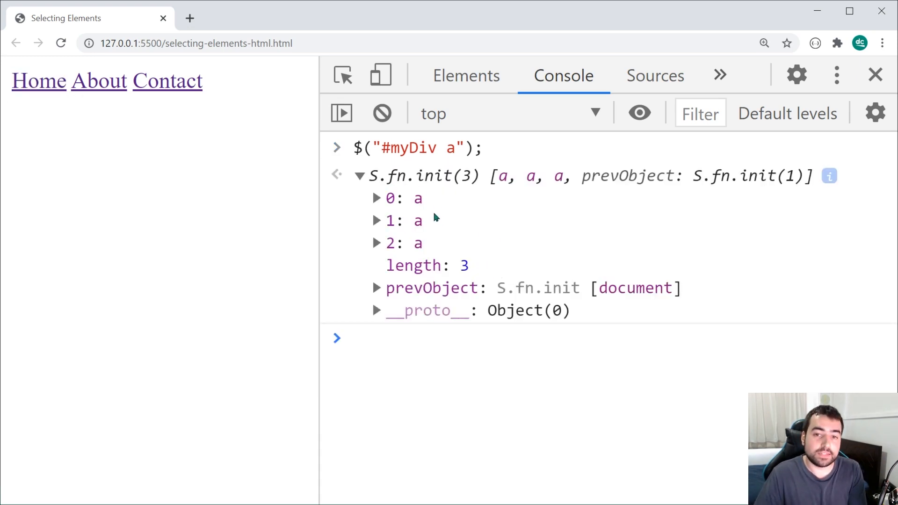
mouse_move(499, 211)
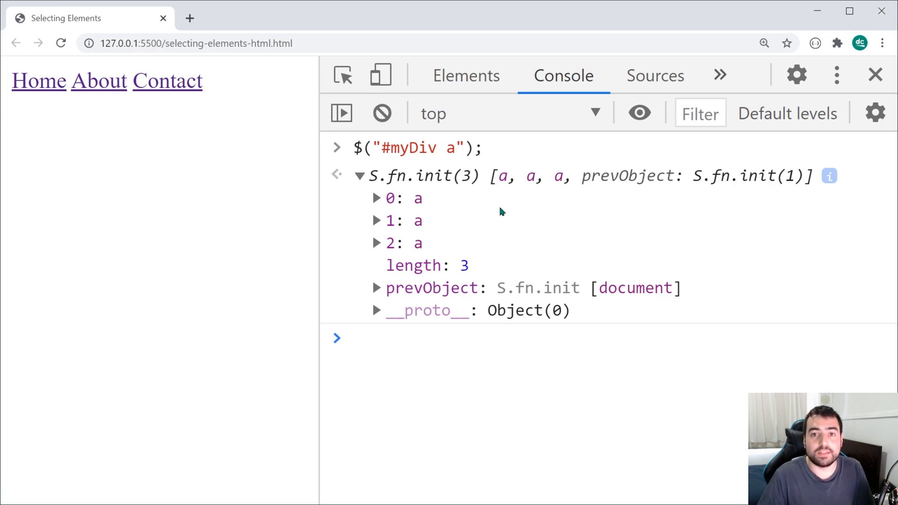
click(380, 112)
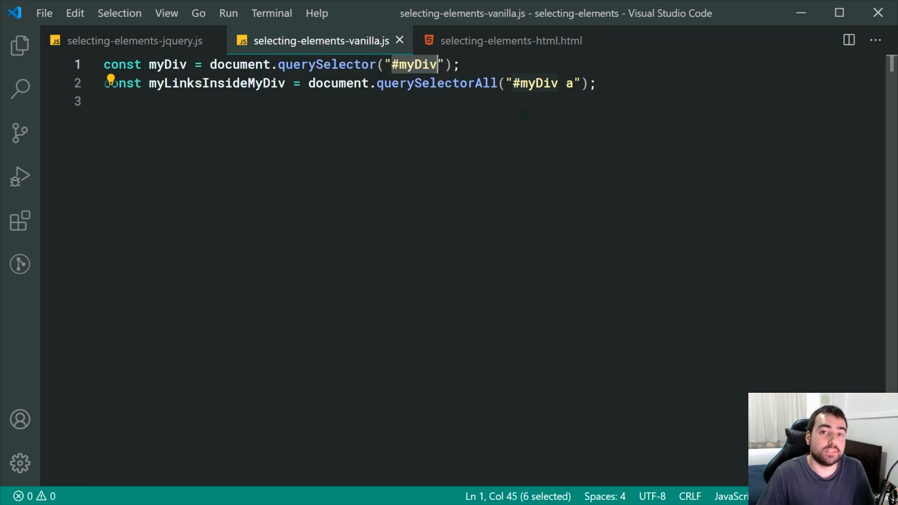
Step: Highlight document, querySelector and myDiv on the vanilla file's first line
double_click(238, 65)
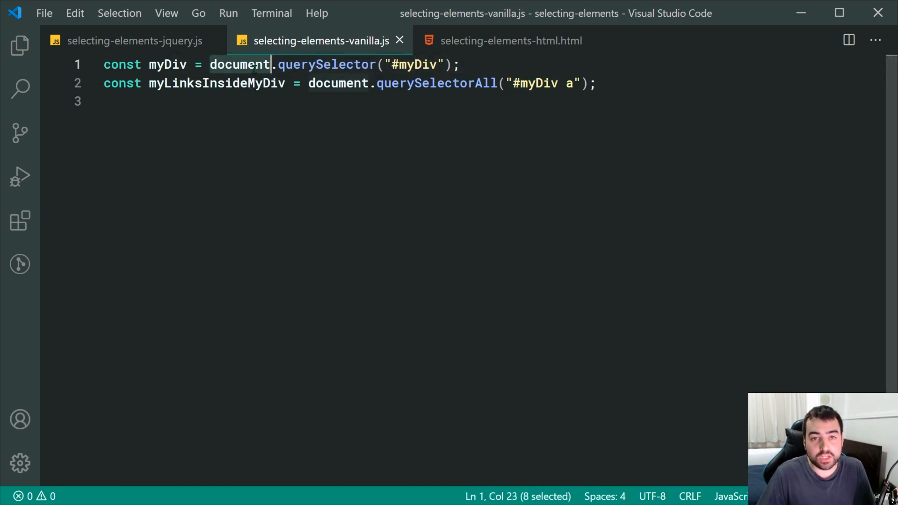
double_click(327, 65)
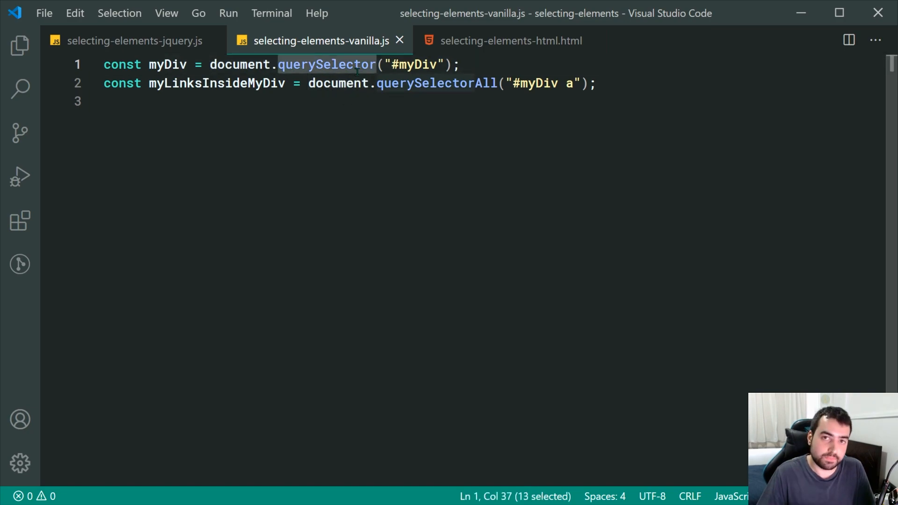
mouse_move(475, 160)
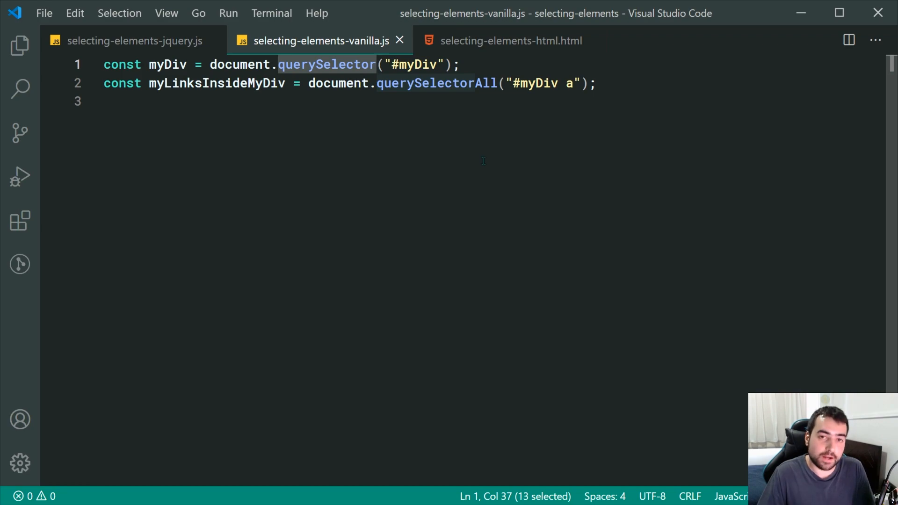
double_click(167, 65)
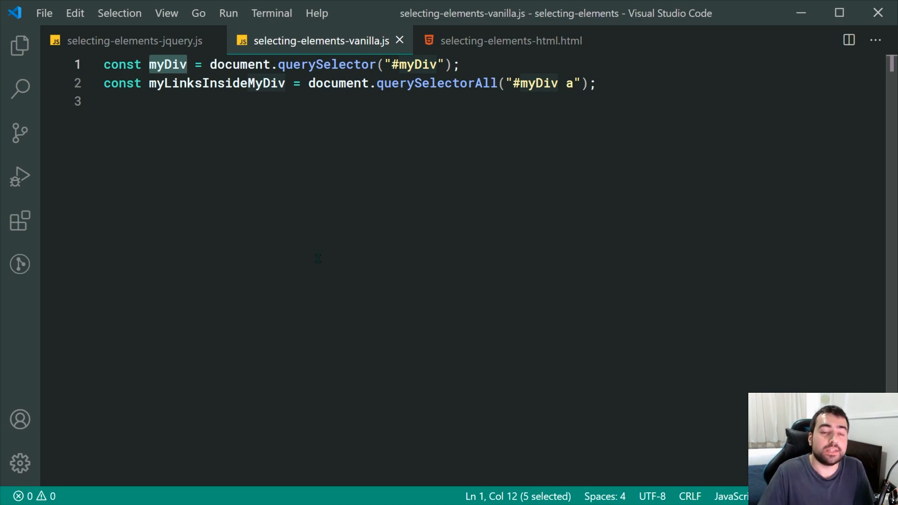
Step: Compare against the jQuery file, then highlight querySelectorAll on the vanilla file's second line
click(134, 40)
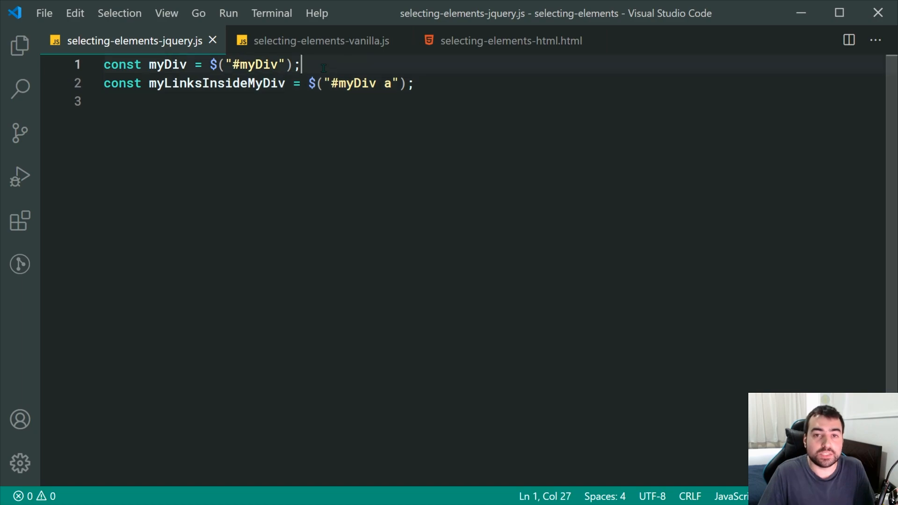
click(321, 40)
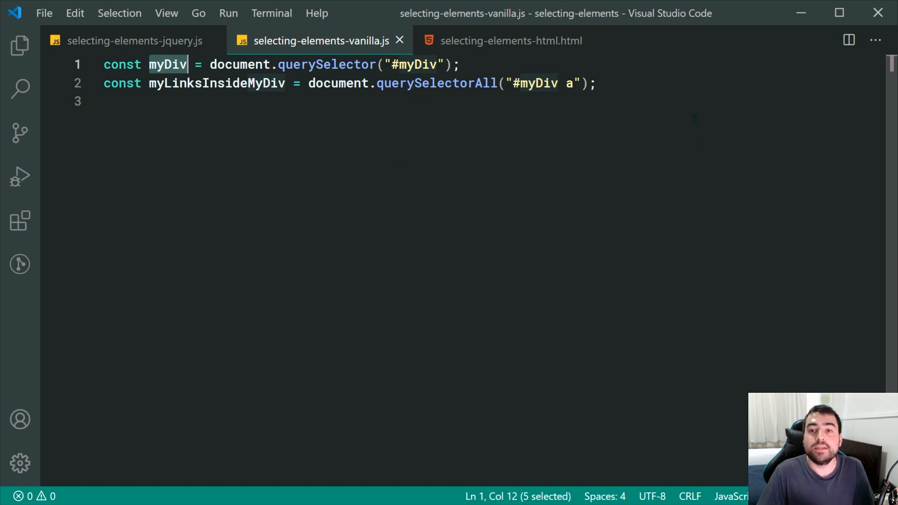
click(595, 83)
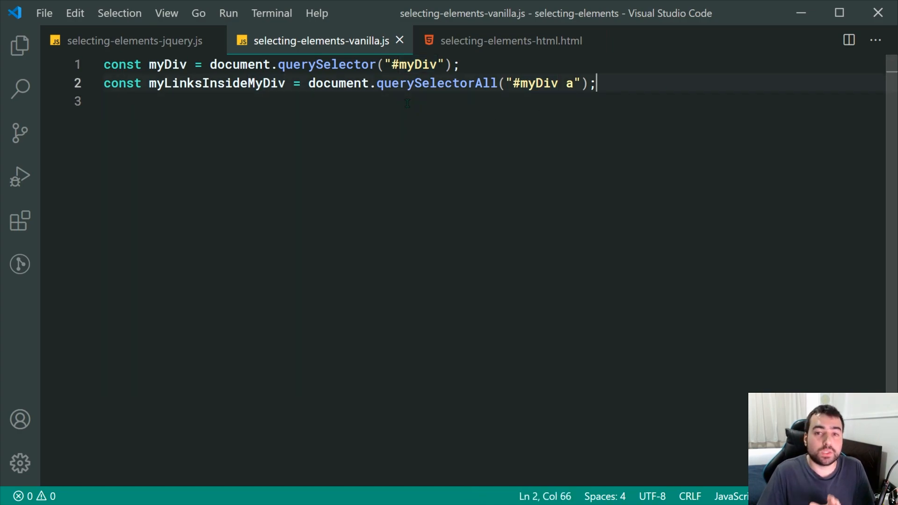
double_click(437, 84)
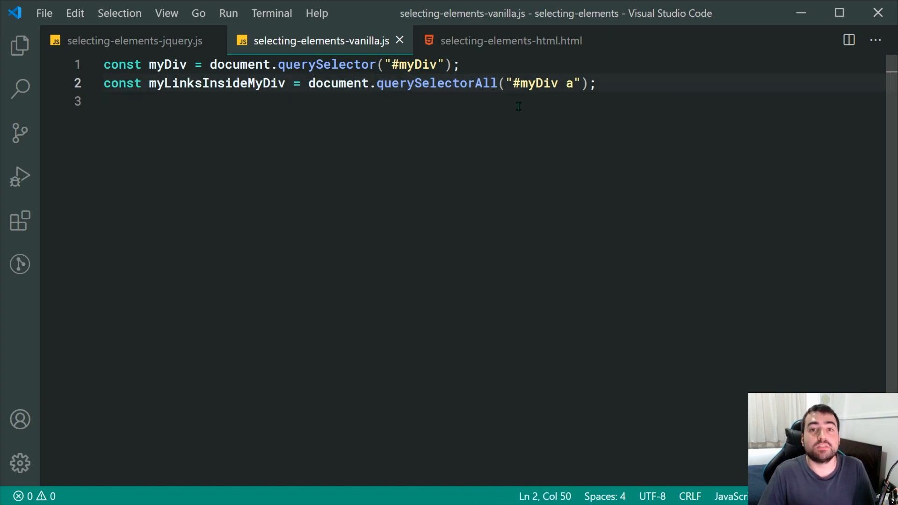
mouse_move(556, 94)
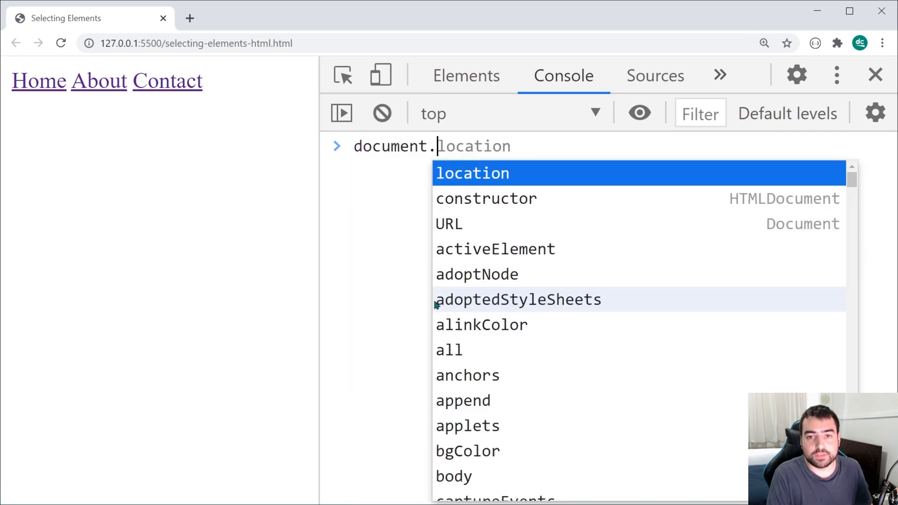
Step: Run querySelector for #myDiv and querySelectorAll for its links, expanding the NodeList of three a elements
text(querySelector("#my)
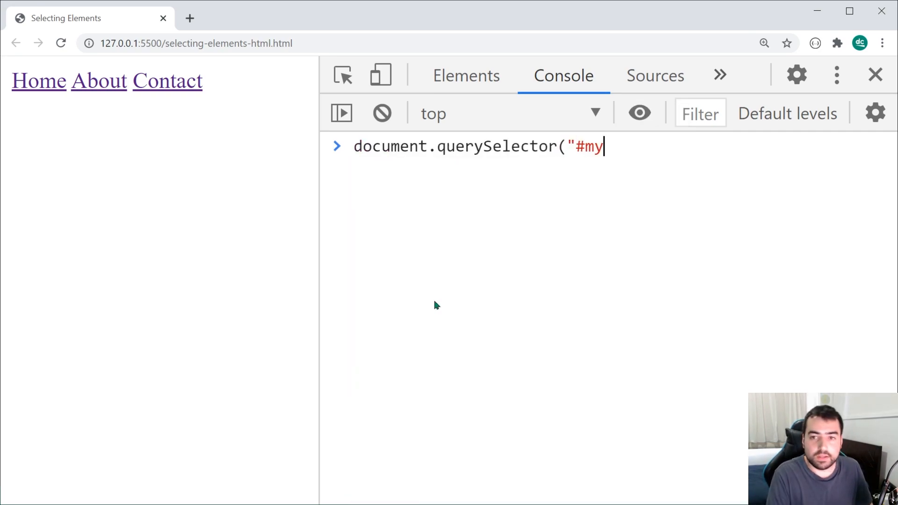
key(Return)
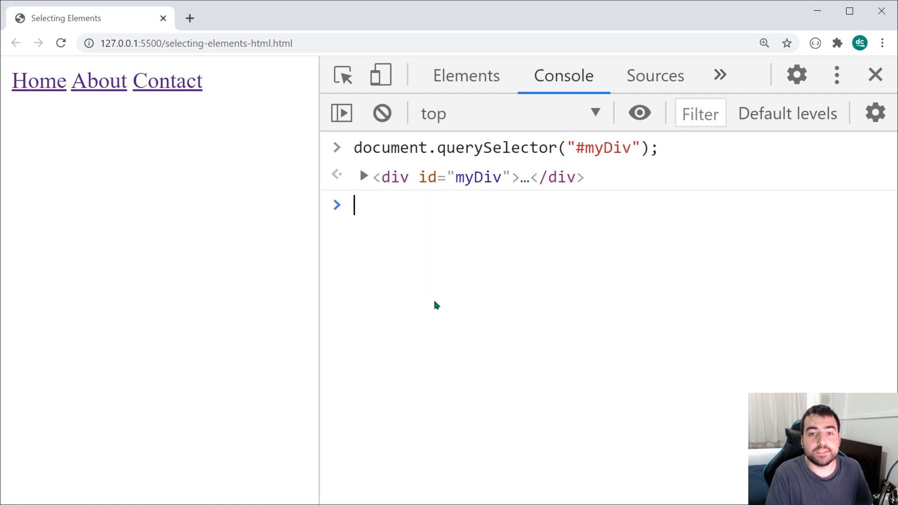
mouse_move(469, 177)
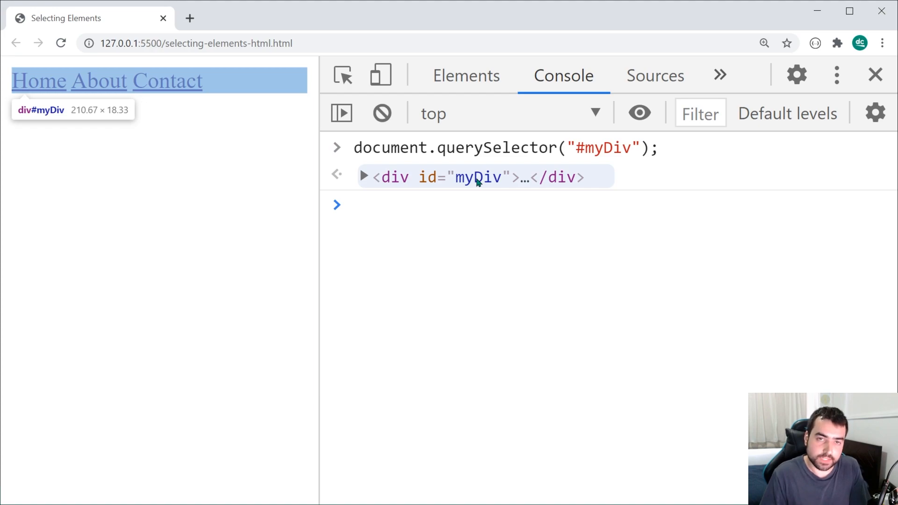
mouse_move(600, 310)
text(document.querySelectorAll("#myDiv");)
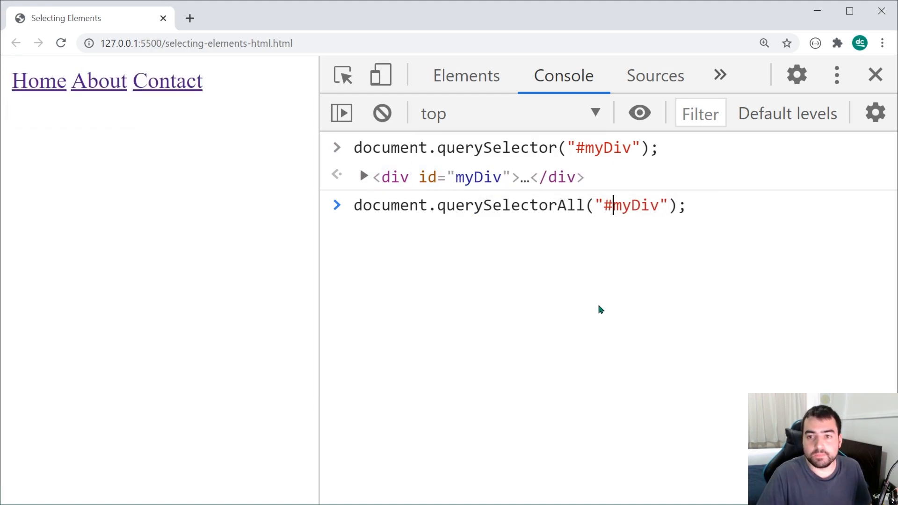
key(Enter)
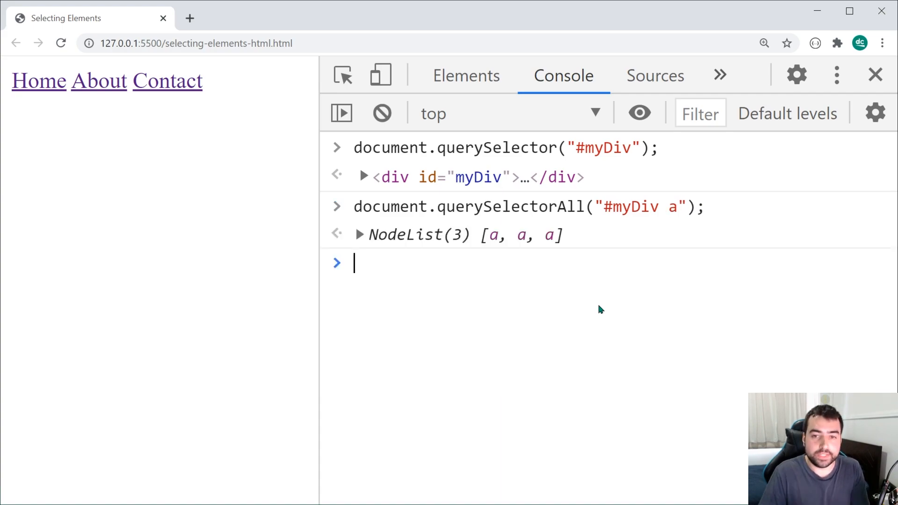
click(361, 234)
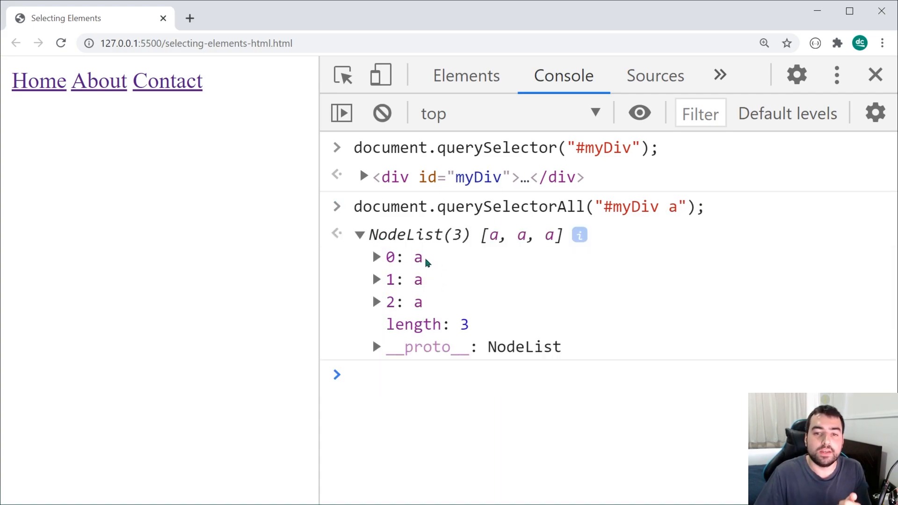
mouse_move(514, 267)
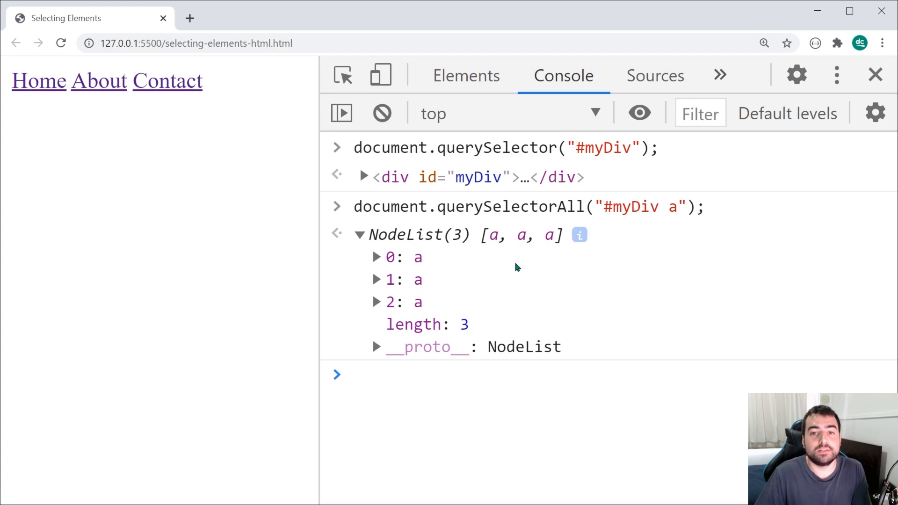
mouse_move(478, 284)
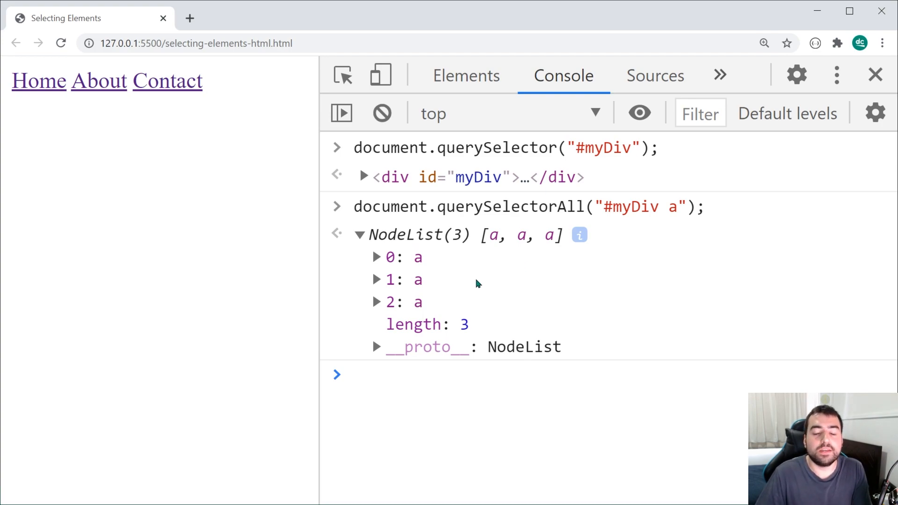
mouse_move(486, 269)
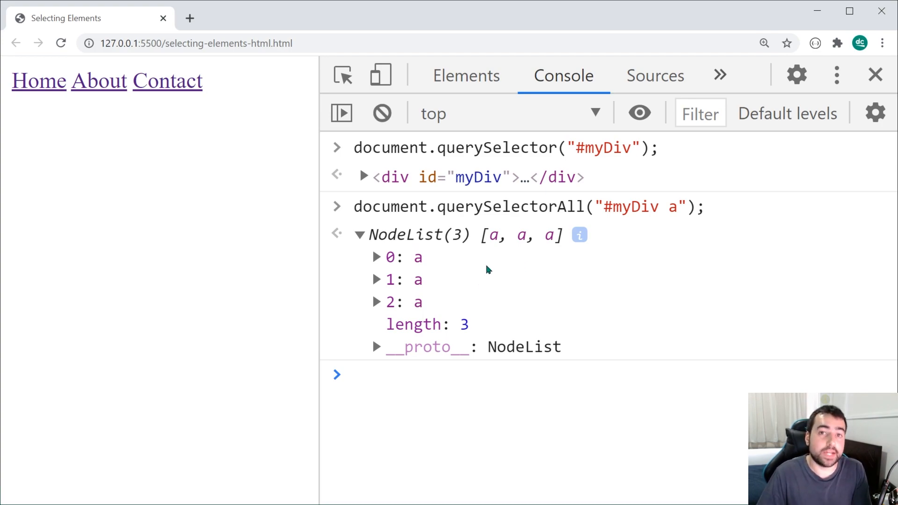
click(361, 234)
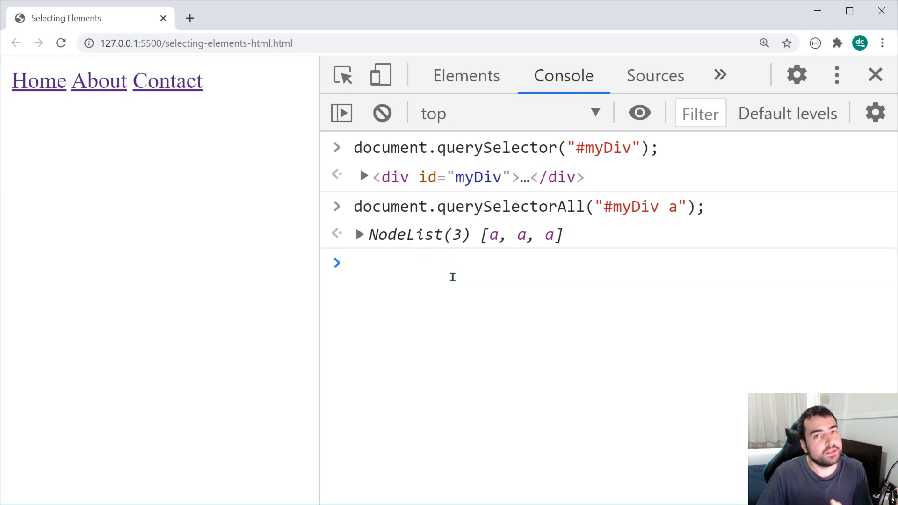
mouse_move(548, 445)
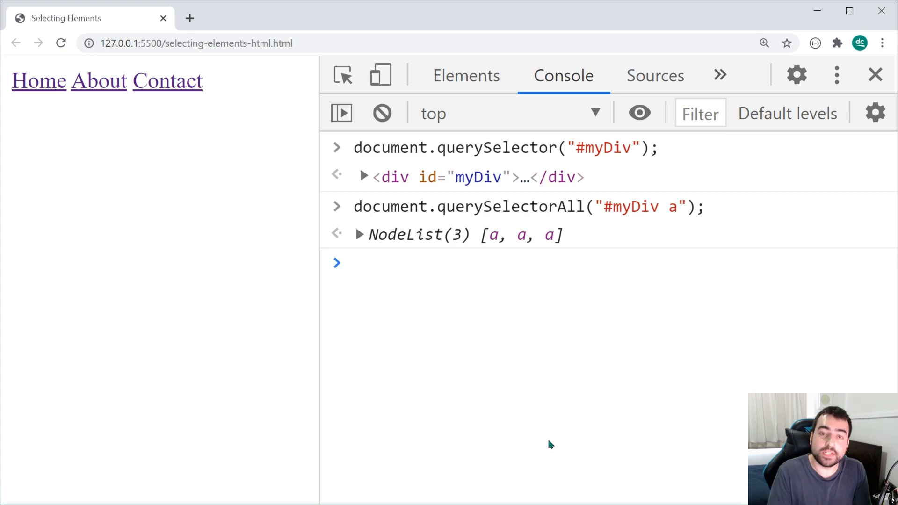
click(353, 263)
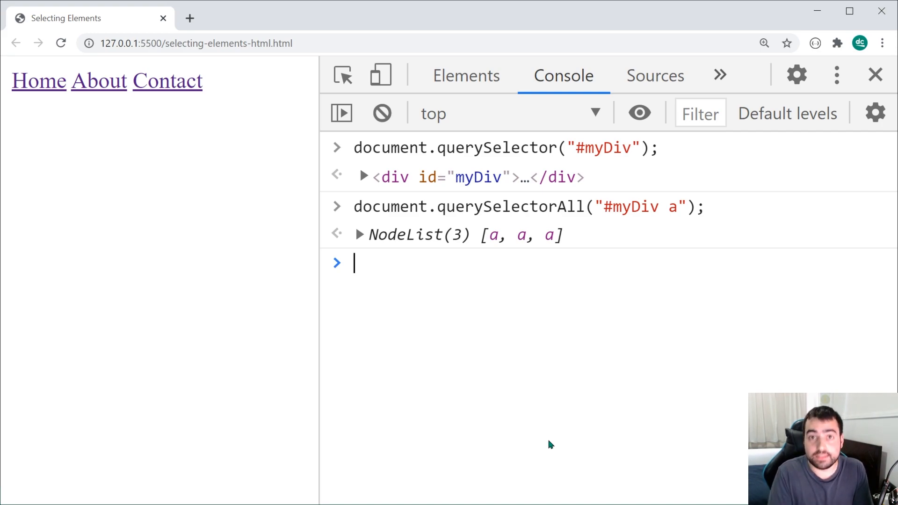
mouse_move(581, 350)
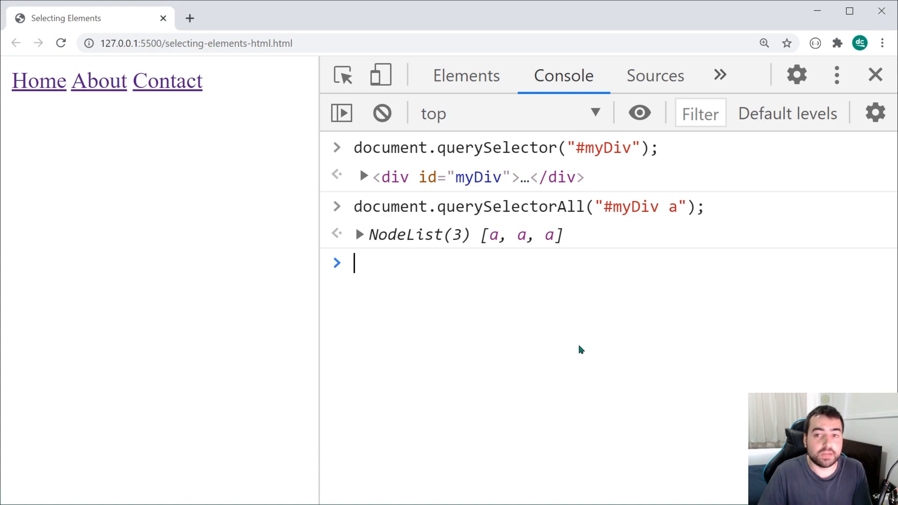
Step: Expand the NodeList and its __proto__ to view its methods, then collapse the result
click(359, 234)
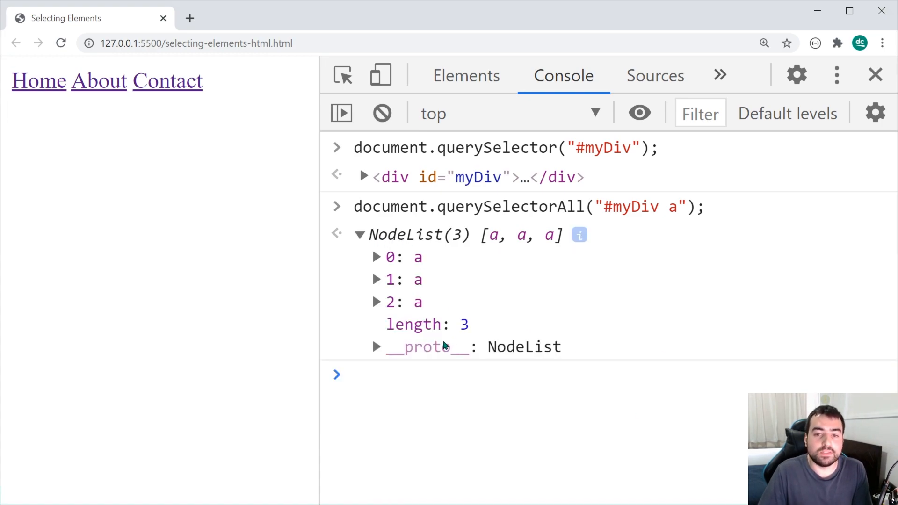
click(376, 346)
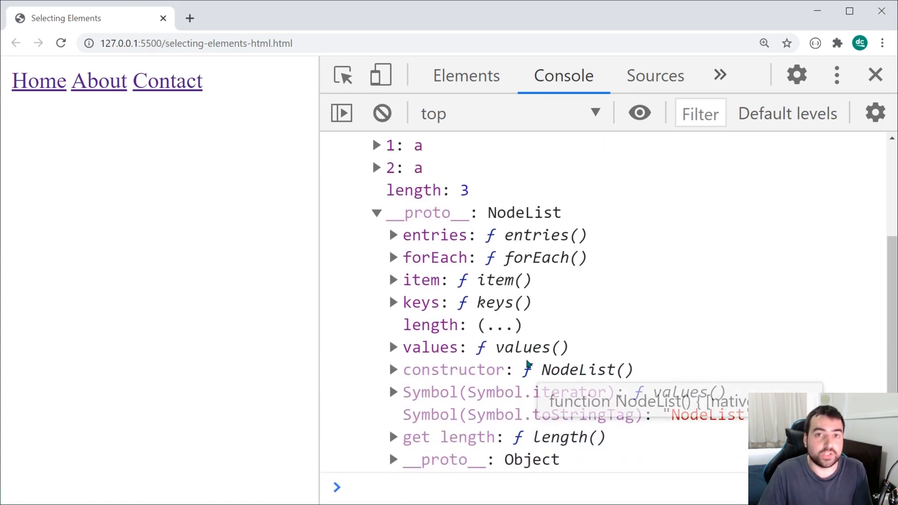
mouse_move(745, 323)
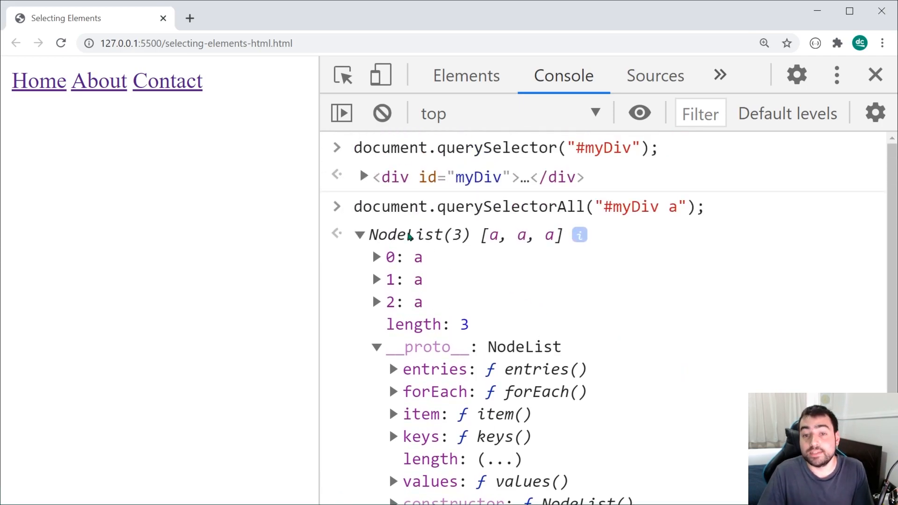
click(359, 234)
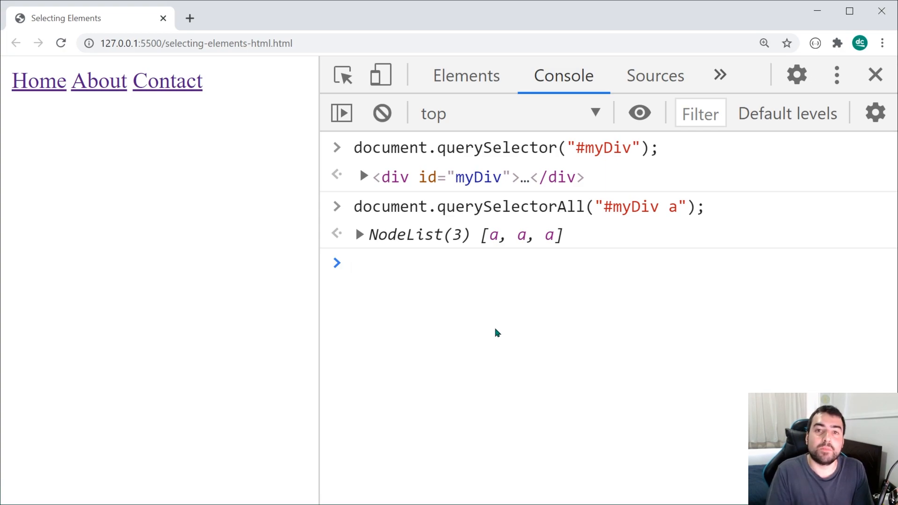
click(354, 262)
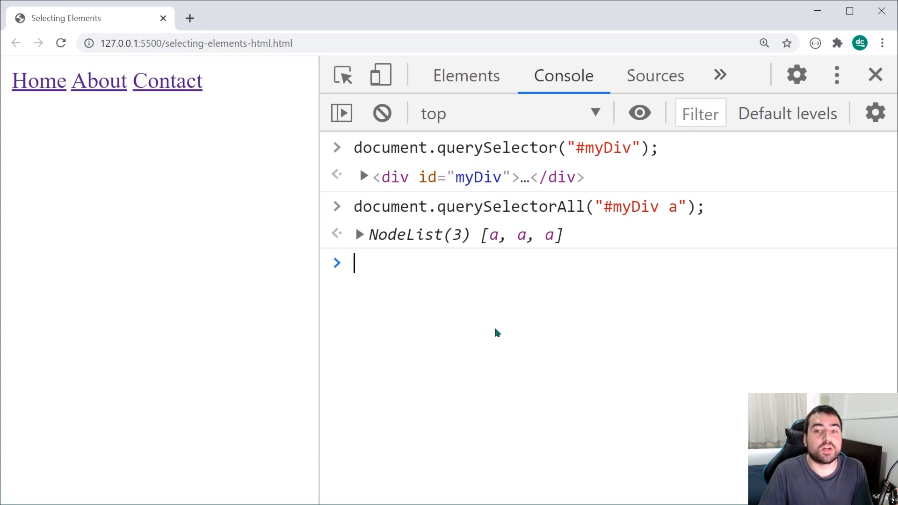
mouse_move(521, 325)
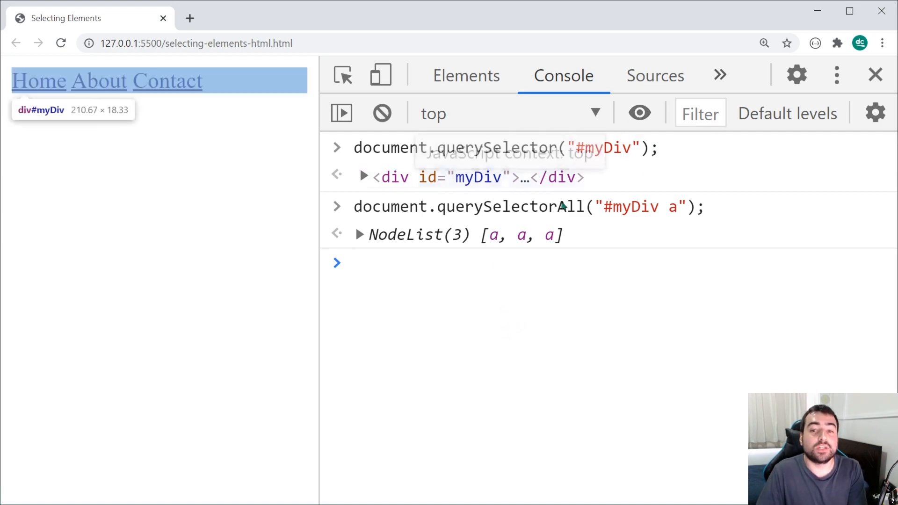
mouse_move(382, 113)
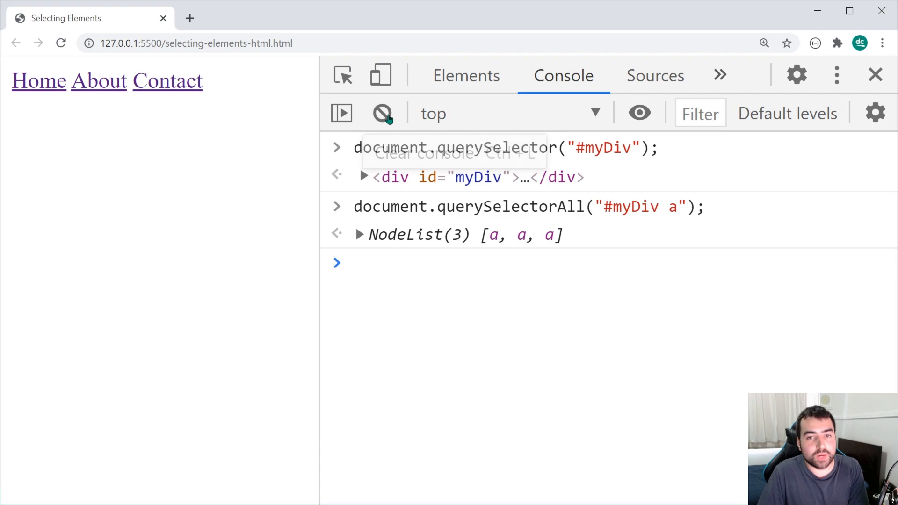
Step: Clear the console, run $("#myDiv a"); and expand then collapse the three-link jQuery result
click(382, 113)
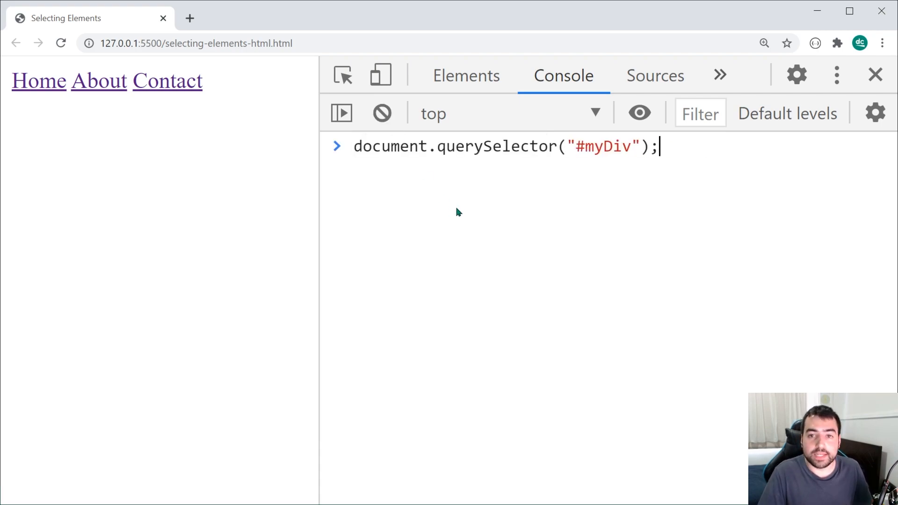
text($("#myDiv a");)
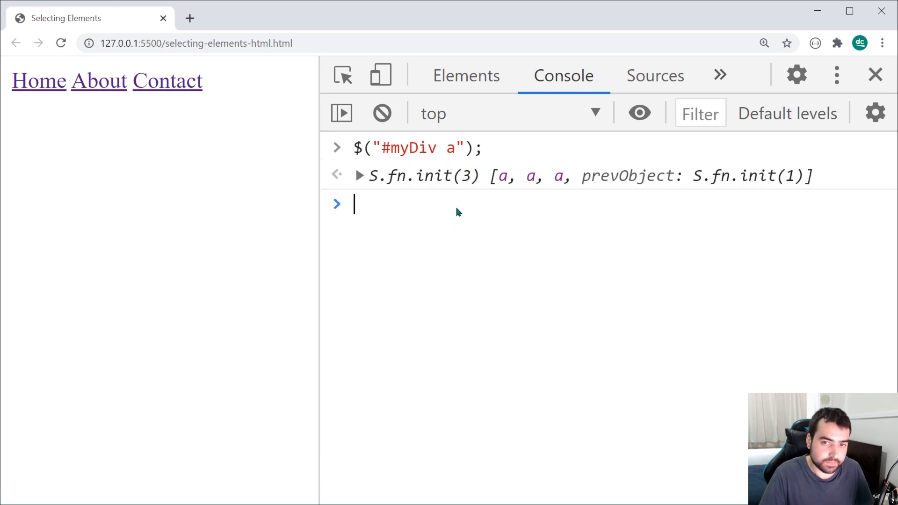
mouse_move(381, 184)
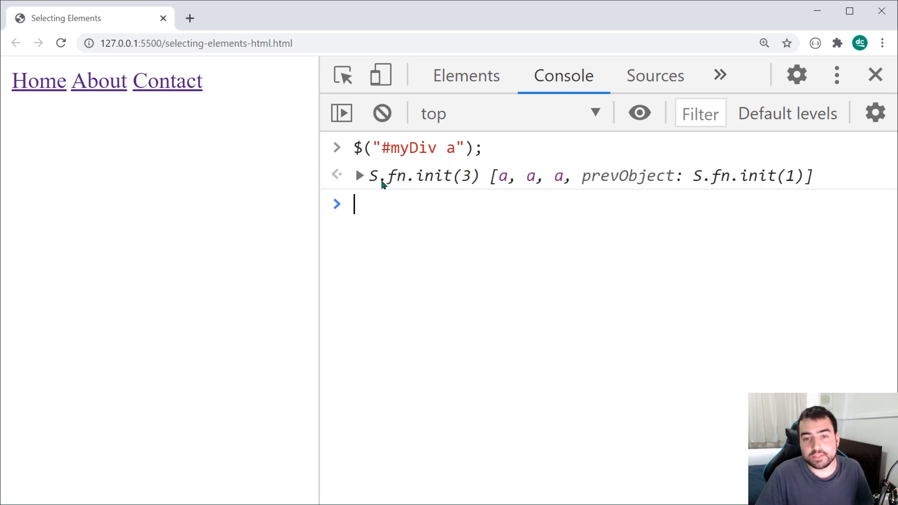
click(359, 175)
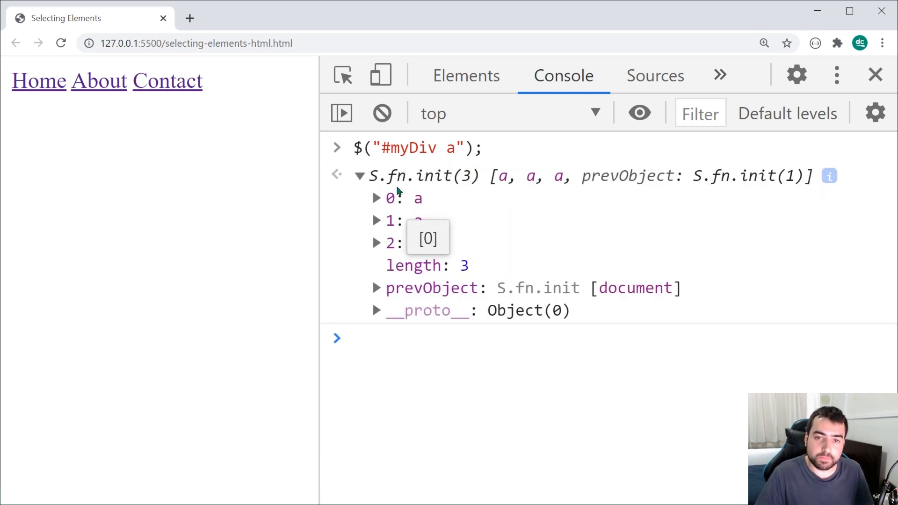
click(360, 175)
text($("#myDiv a");)
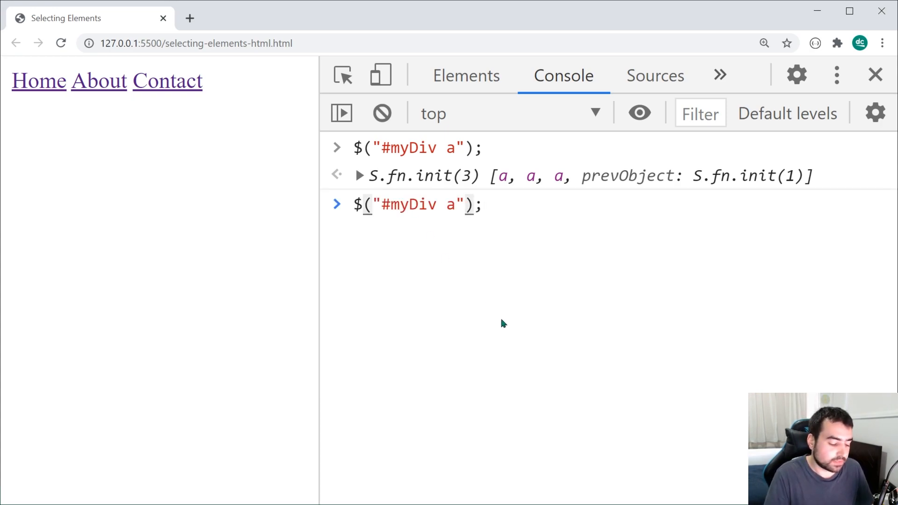
Step: Index [0] on $("#myDiv a") and on document.querySelectorAll("#myDiv a") to get the same Home link
text([0])
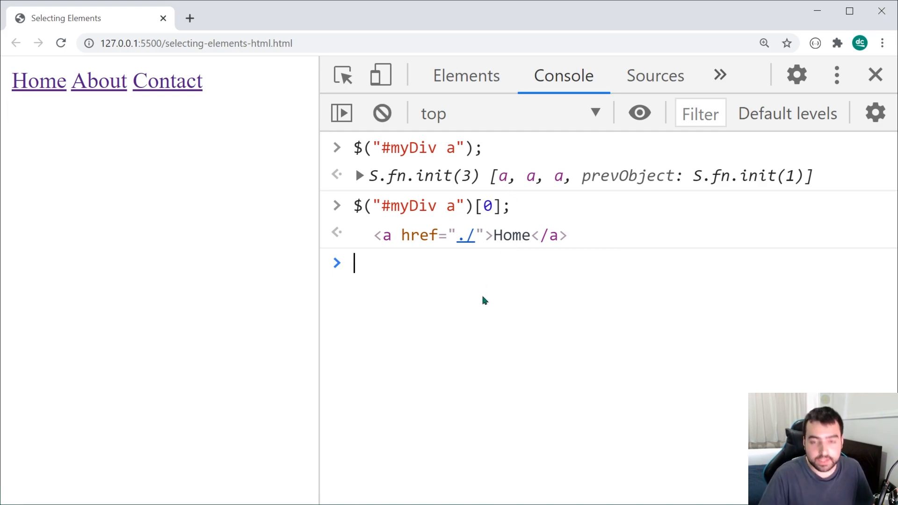
text(document.querySelectorAll("#myDiv a");)
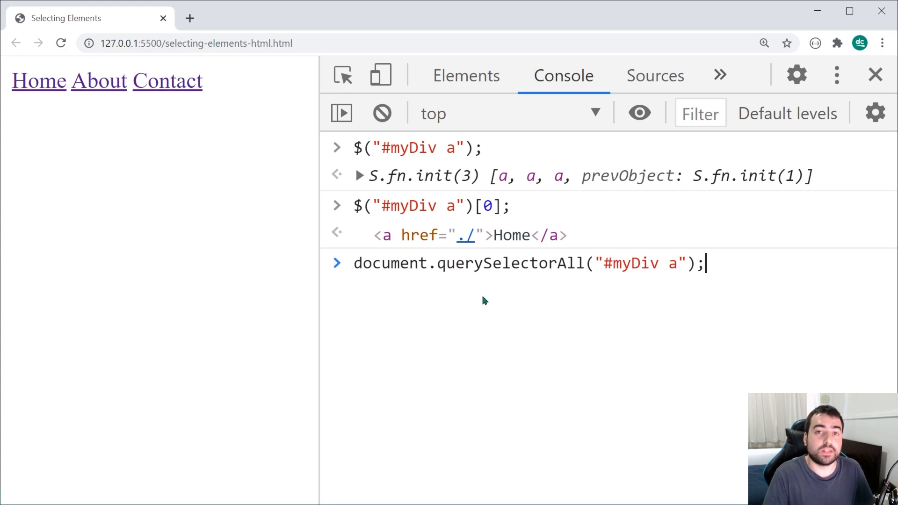
text([)
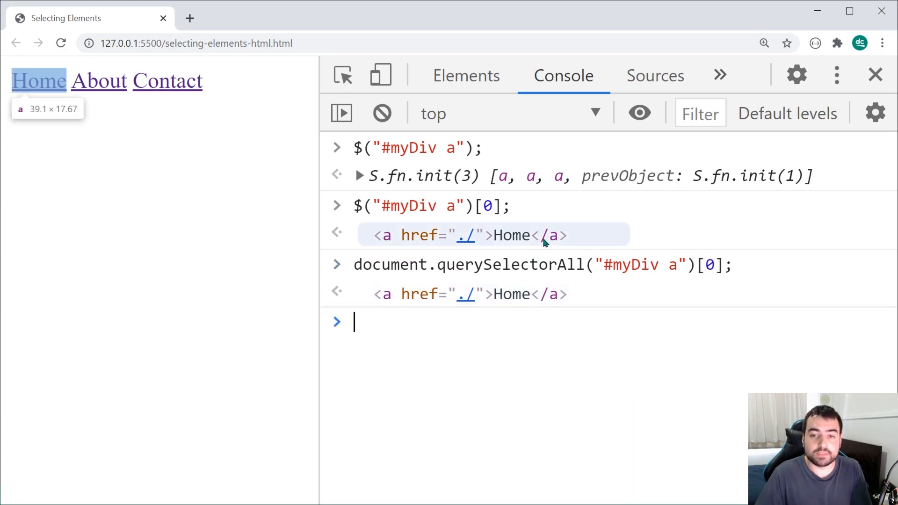
mouse_move(558, 293)
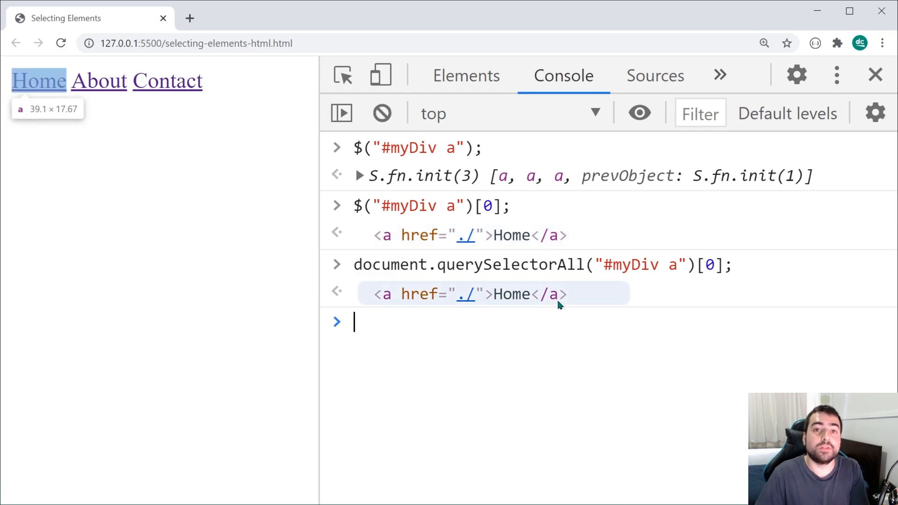
mouse_move(486, 456)
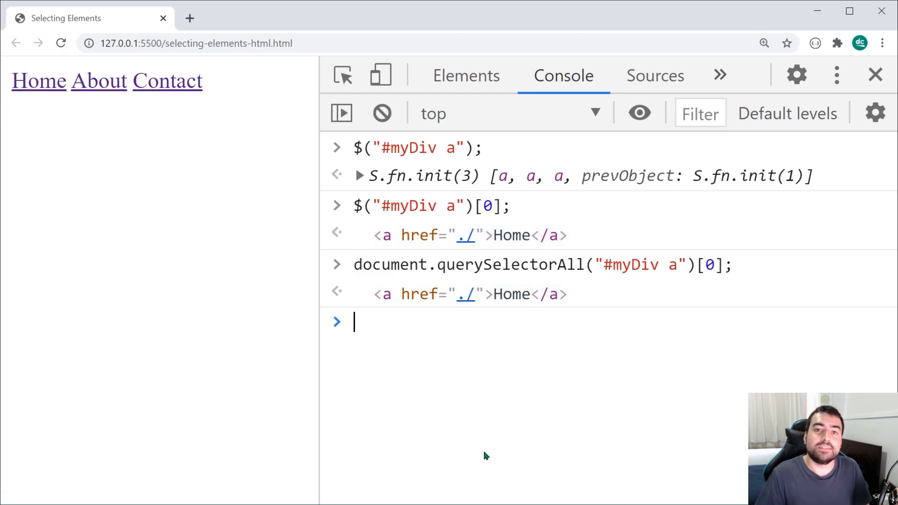